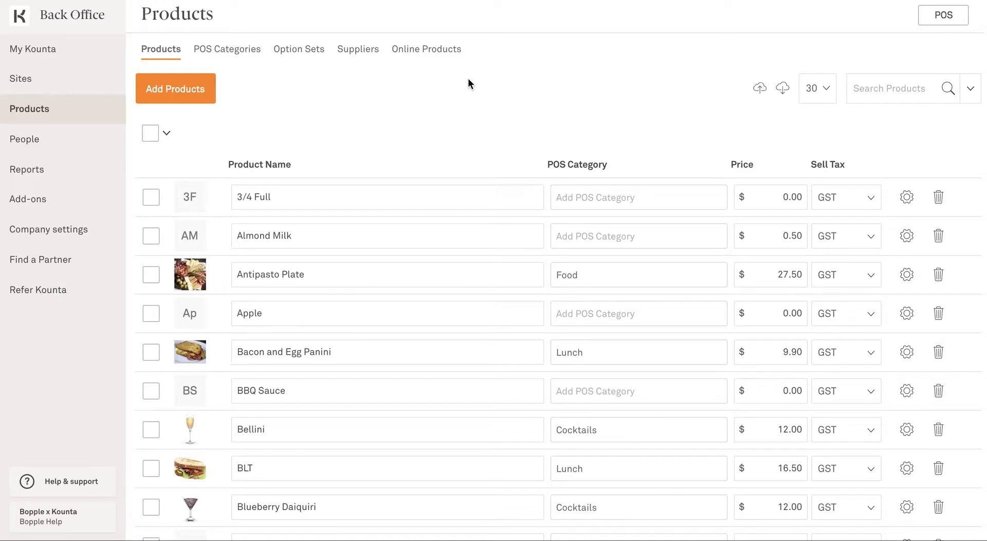
{"action": "mouse_move", "coordinate": [490, 88]}
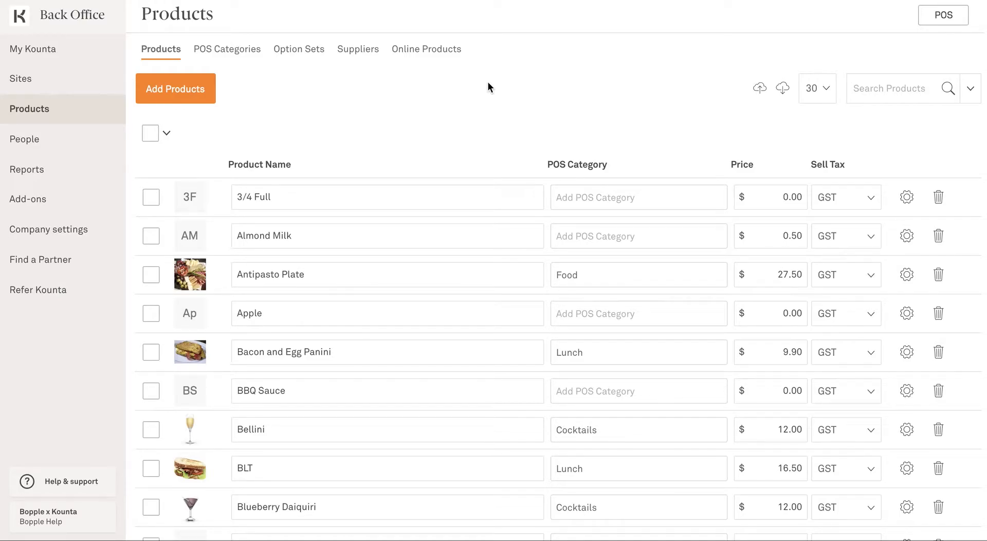
{"action": "mouse_move", "coordinate": [426, 48]}
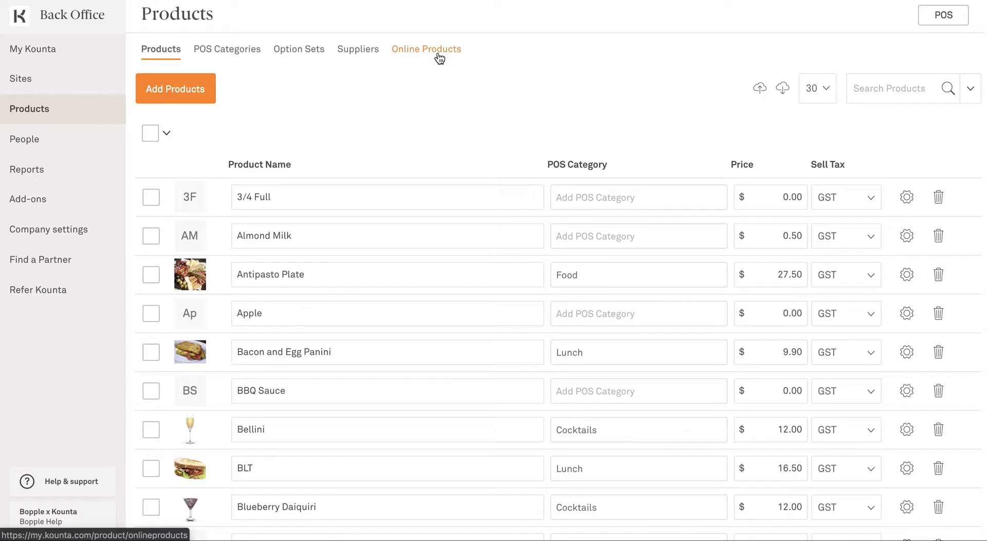
Step: Show the Online Products preview listing Coffee, Tea, Breakfast, Cakes, Smoothies and Pizza
{"action": "left_click", "coordinate": [425, 48]}
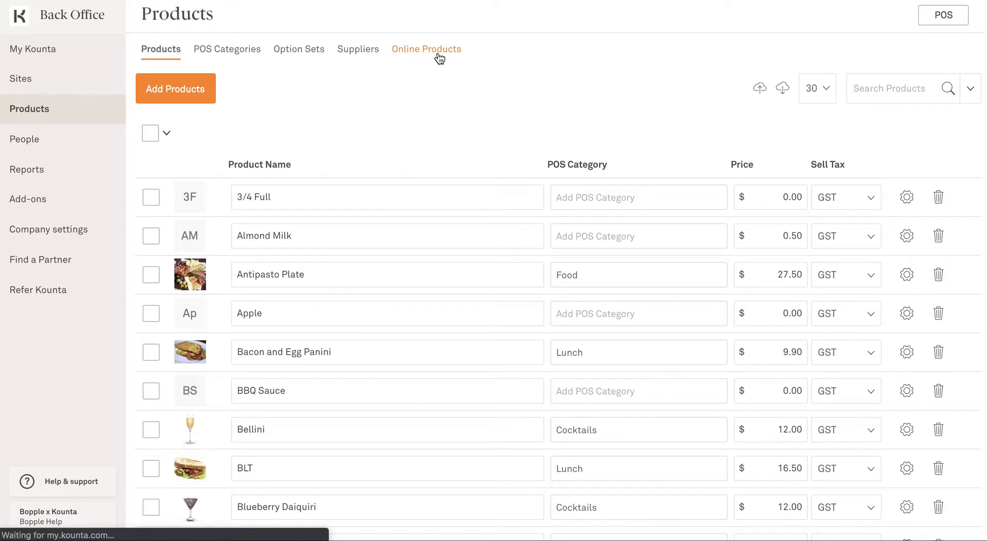
{"action": "left_click", "coordinate": [426, 49]}
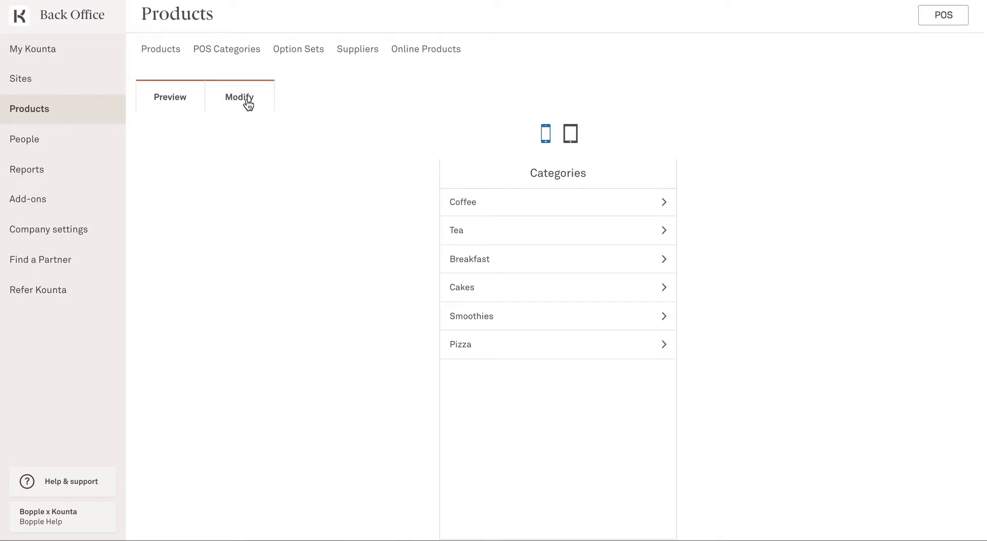
Step: Enter Modify mode, browse Breakfast and the Breaky Roll options, then return to Categories
{"action": "left_click", "coordinate": [239, 97]}
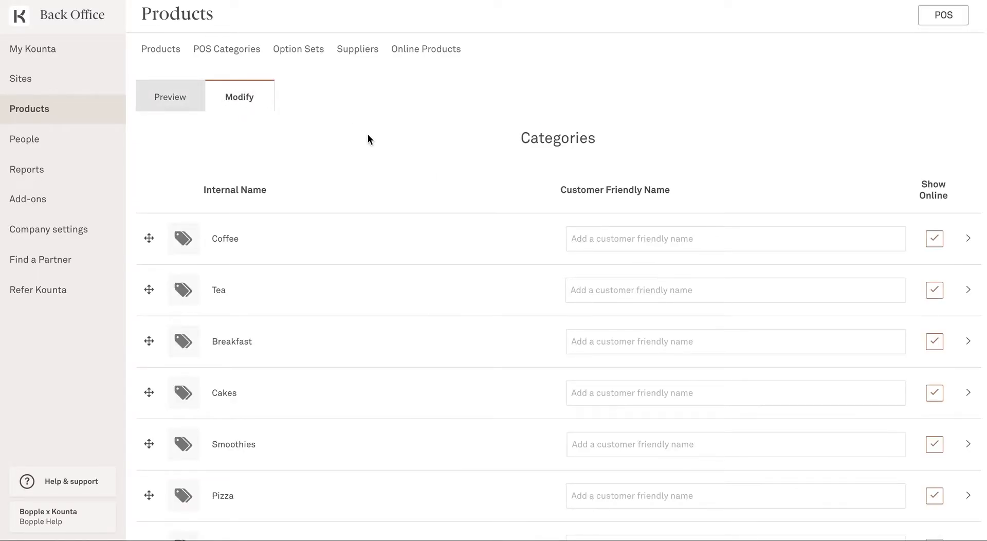
{"action": "left_click", "coordinate": [735, 237]}
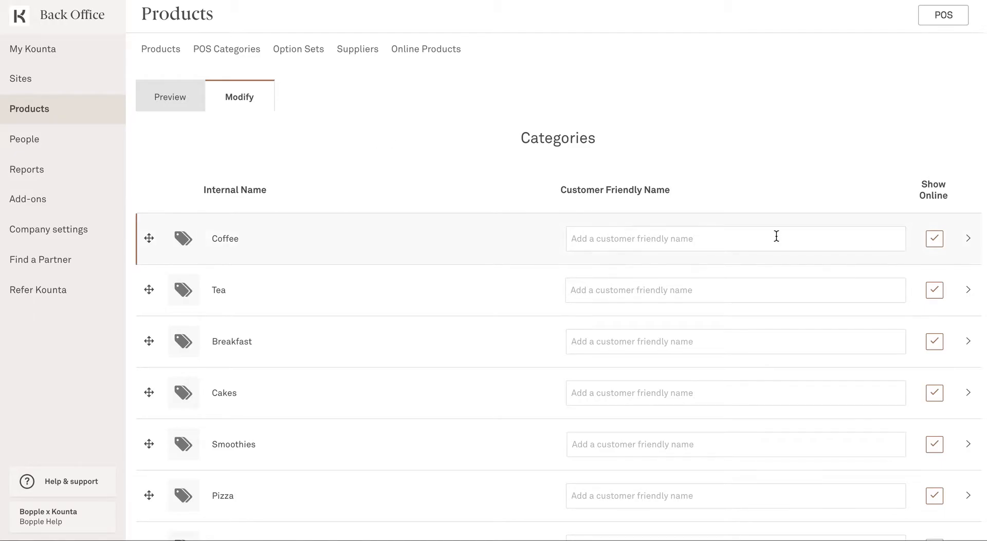
{"action": "left_click", "coordinate": [968, 341]}
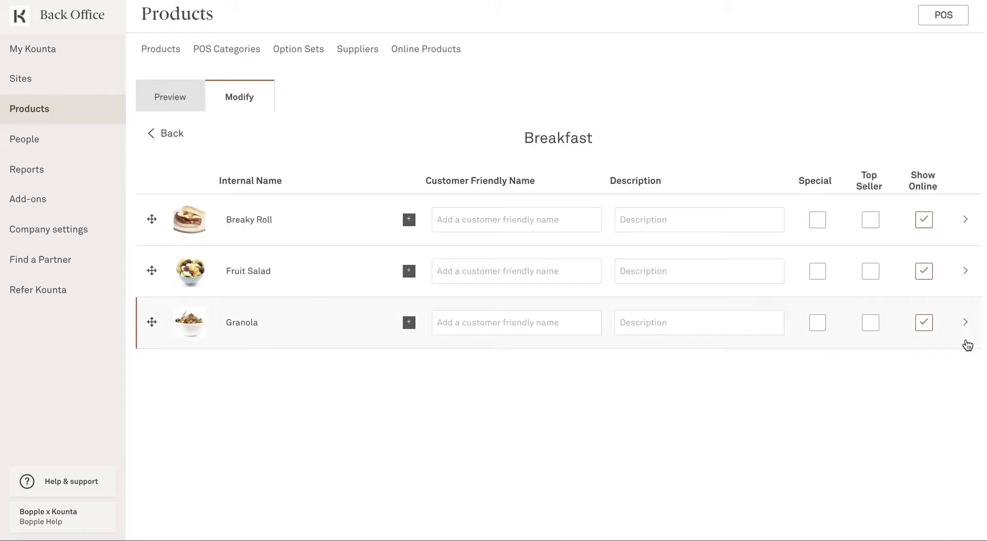
{"action": "left_click", "coordinate": [965, 219]}
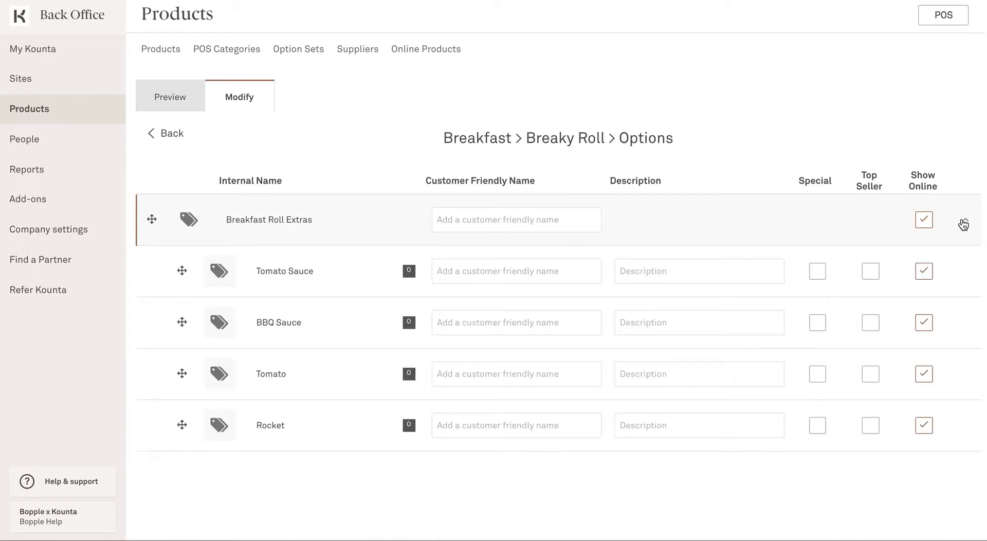
{"action": "mouse_move", "coordinate": [967, 225]}
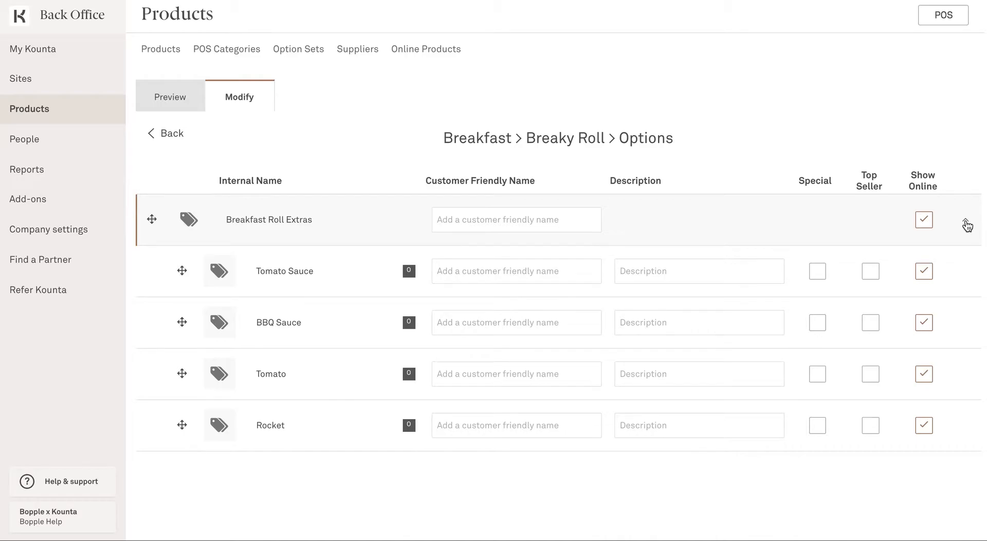
{"action": "left_click", "coordinate": [172, 133]}
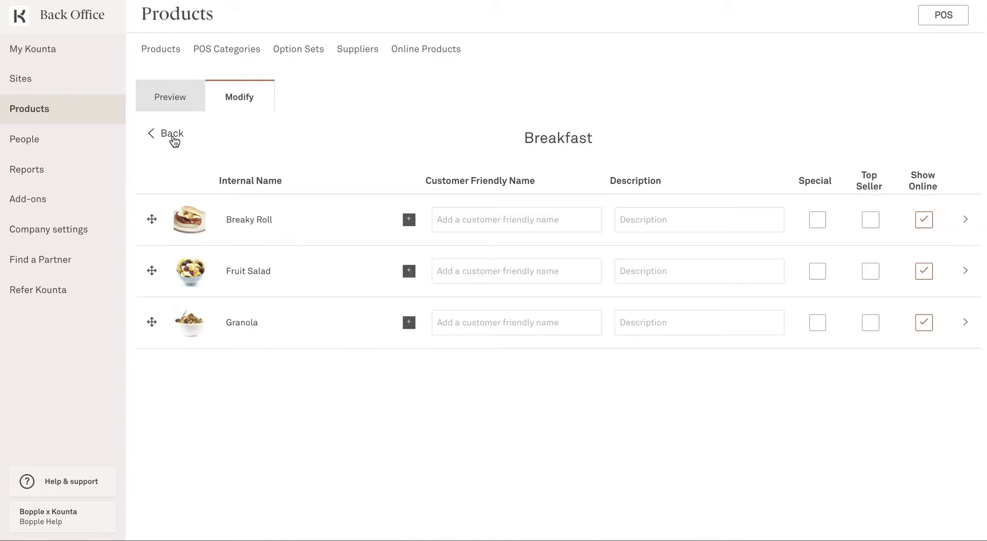
{"action": "left_click", "coordinate": [170, 133]}
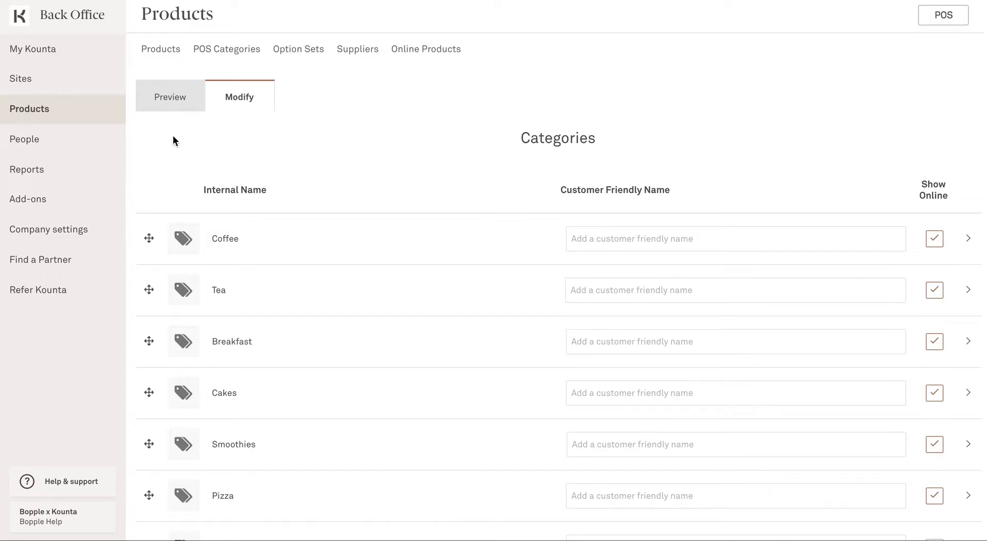
{"action": "mouse_move", "coordinate": [728, 181]}
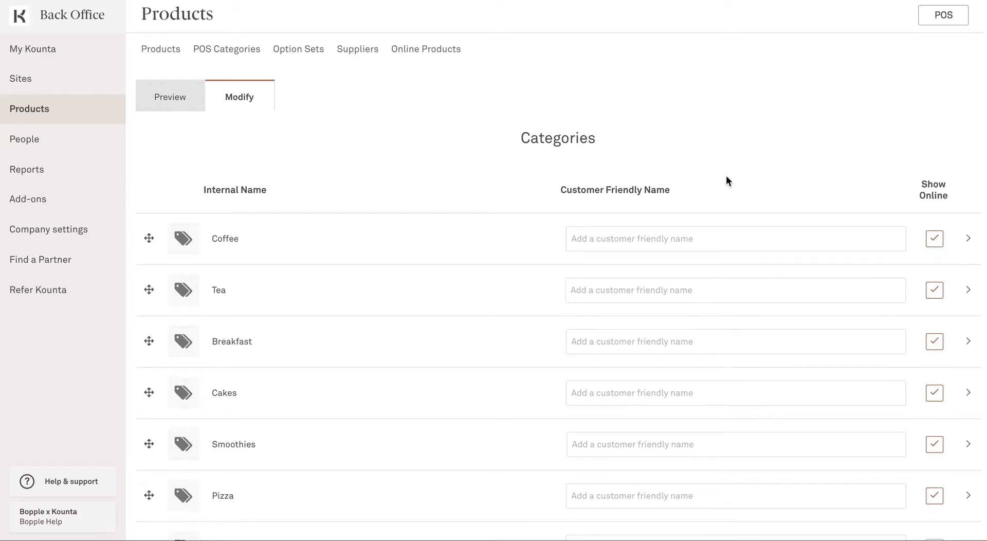
{"action": "mouse_move", "coordinate": [907, 310]}
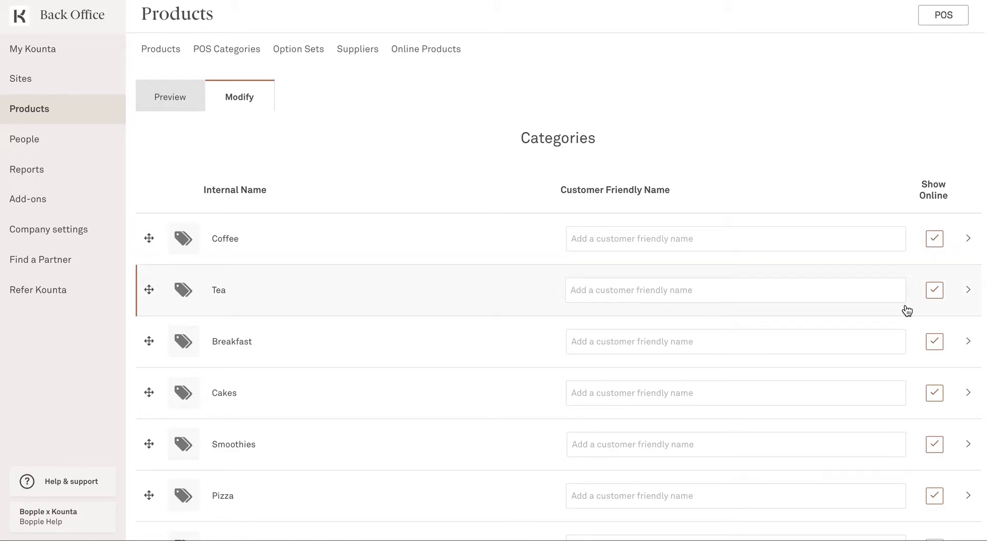
{"action": "mouse_move", "coordinate": [941, 359]}
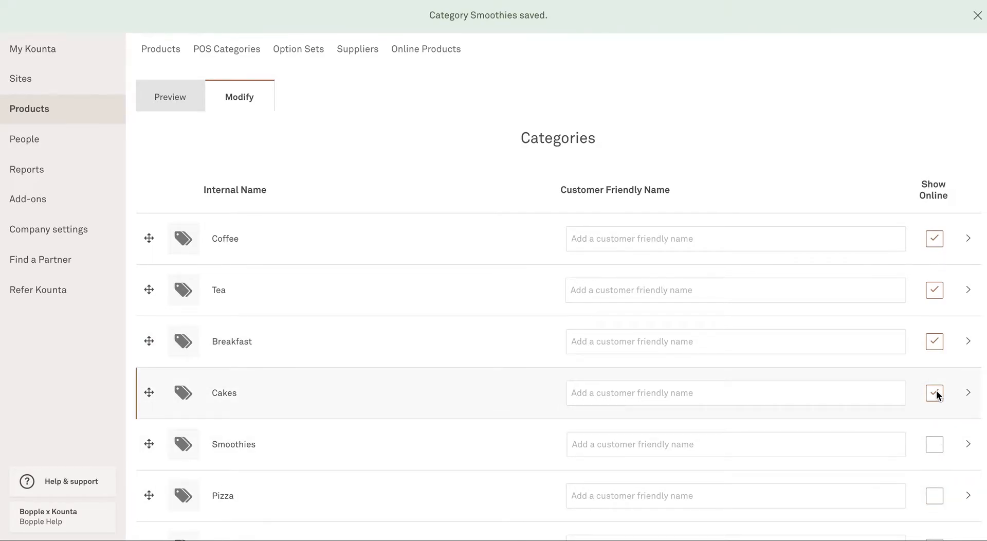
Step: Untick Show Online for the Cakes category
{"action": "left_click", "coordinate": [935, 391]}
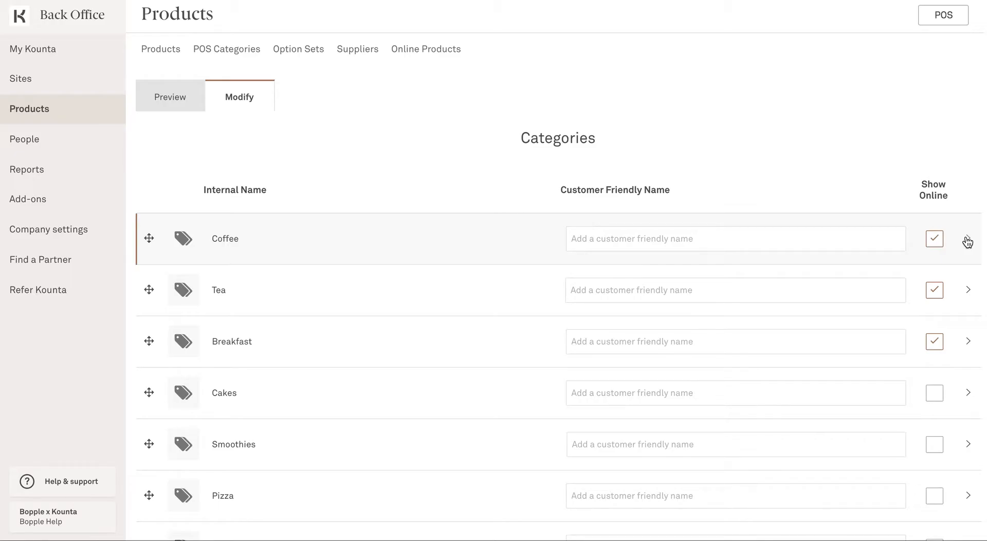
Step: In Coffee, name FW 'Flat White' and LB 'Long Black', then return to categories
{"action": "left_click", "coordinate": [969, 238]}
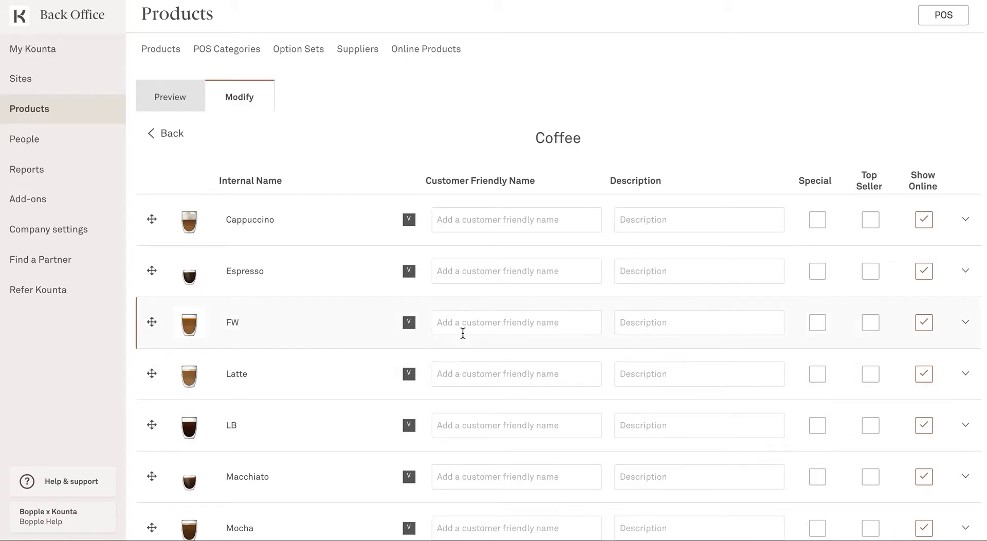
{"action": "type", "text": "Flat White"}
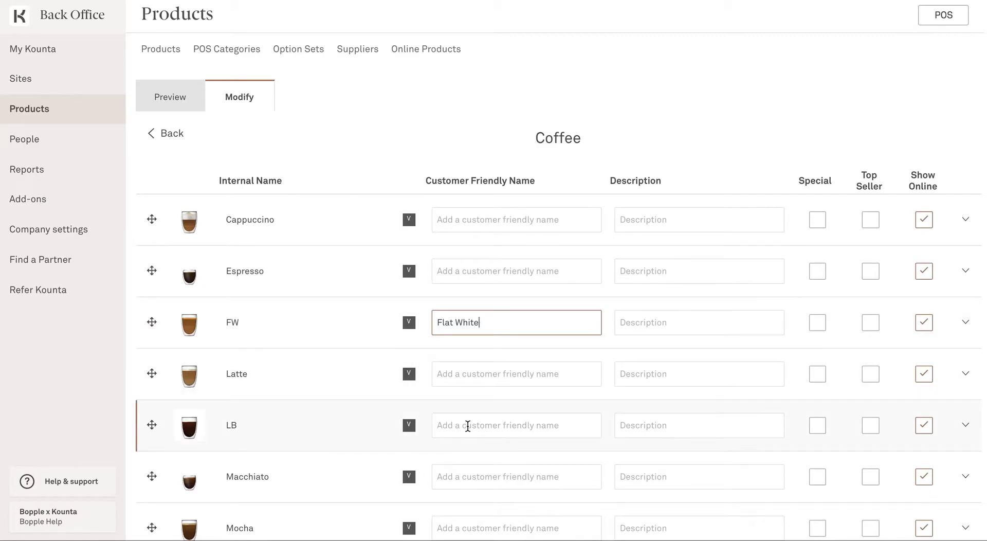
{"action": "type", "text": "Long Black"}
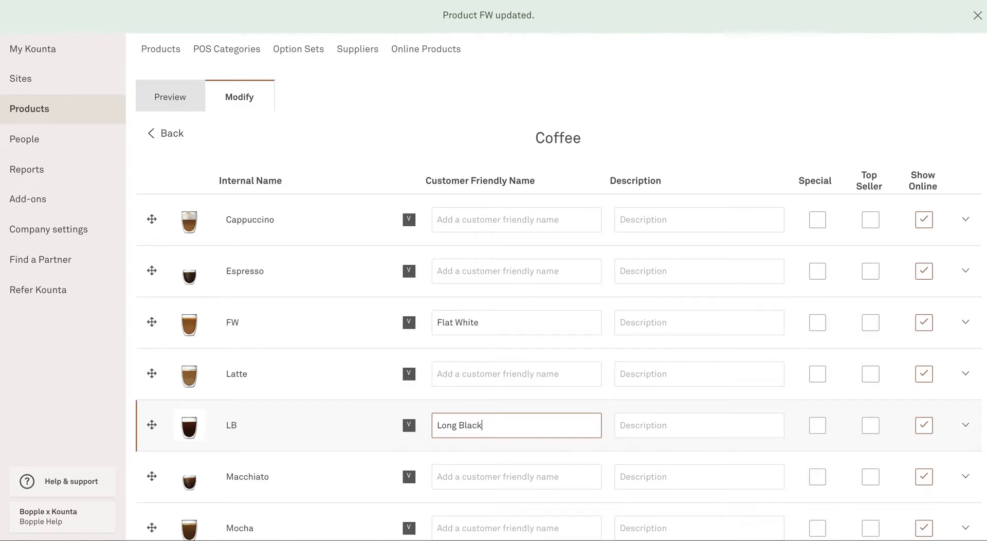
{"action": "left_click", "coordinate": [978, 14]}
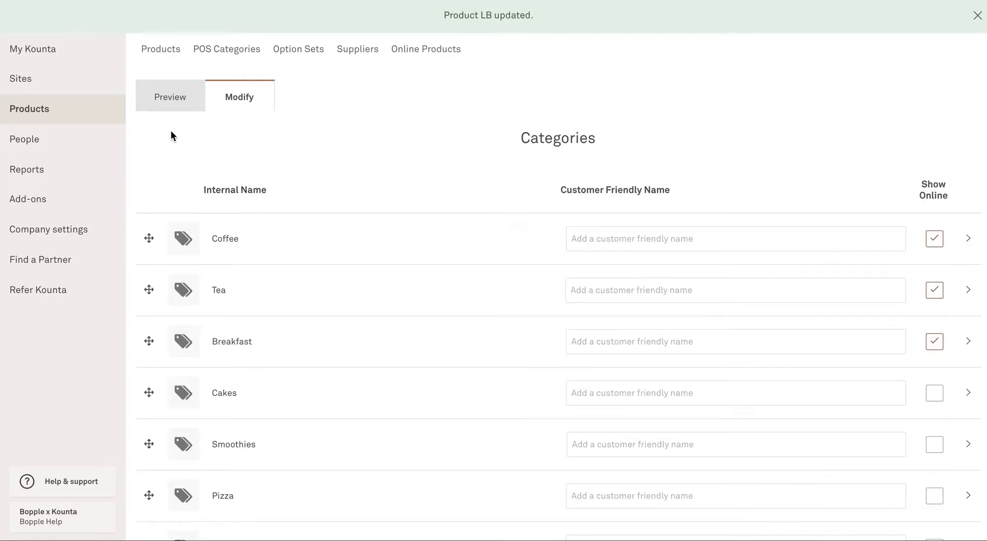
Step: Describe Breaky Roll as 'Bacon, fried egg and cheese served on a fresh bread roll'
{"action": "left_click", "coordinate": [978, 14]}
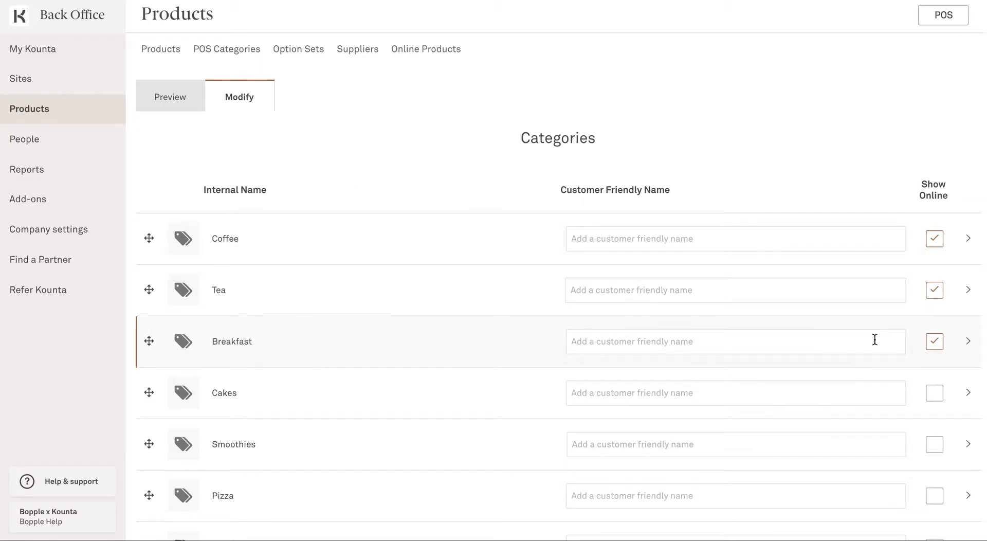
{"action": "left_click", "coordinate": [968, 341]}
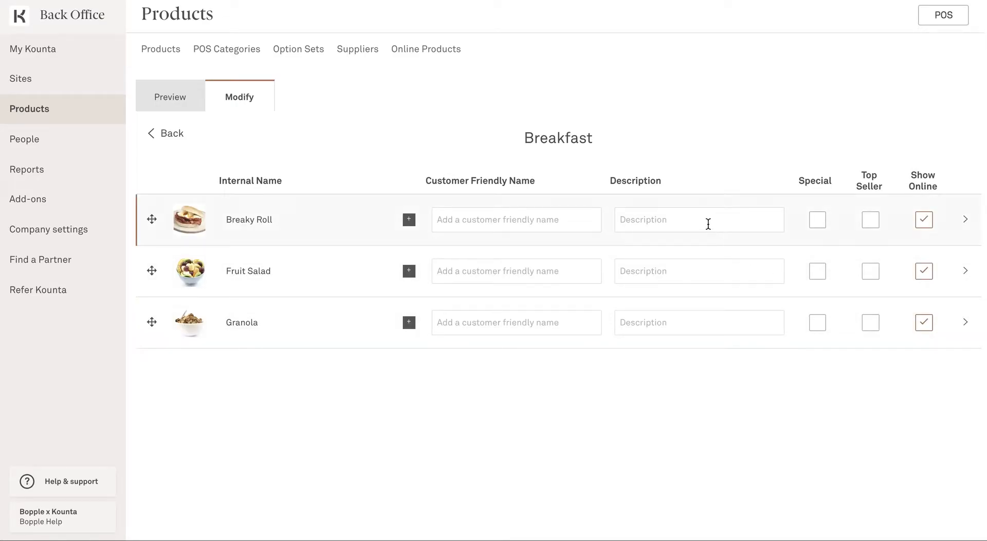
{"action": "type", "text": "and cheese served on a fresh bread roll"}
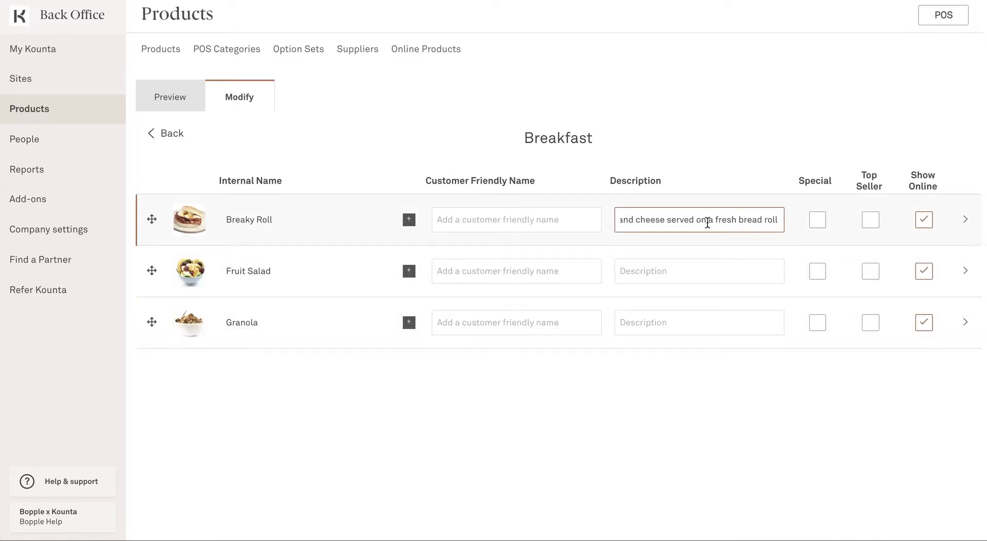
{"action": "left_click", "coordinate": [327, 138]}
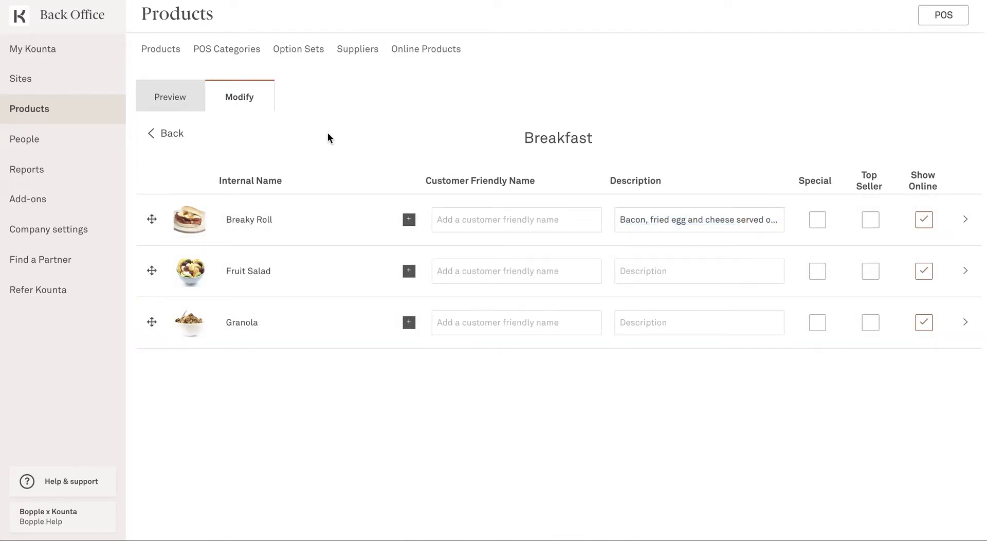
{"action": "mouse_move", "coordinate": [244, 139]}
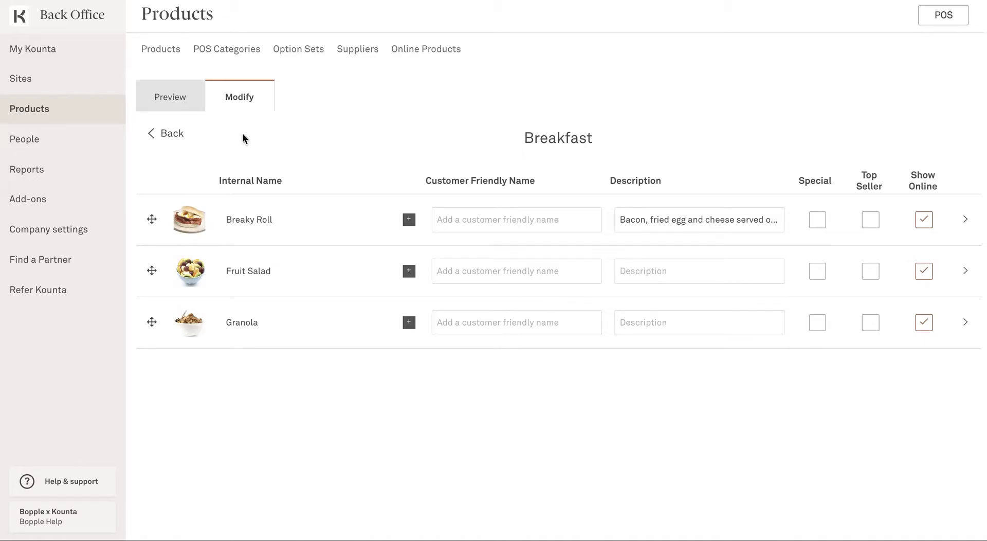
{"action": "mouse_move", "coordinate": [255, 115]}
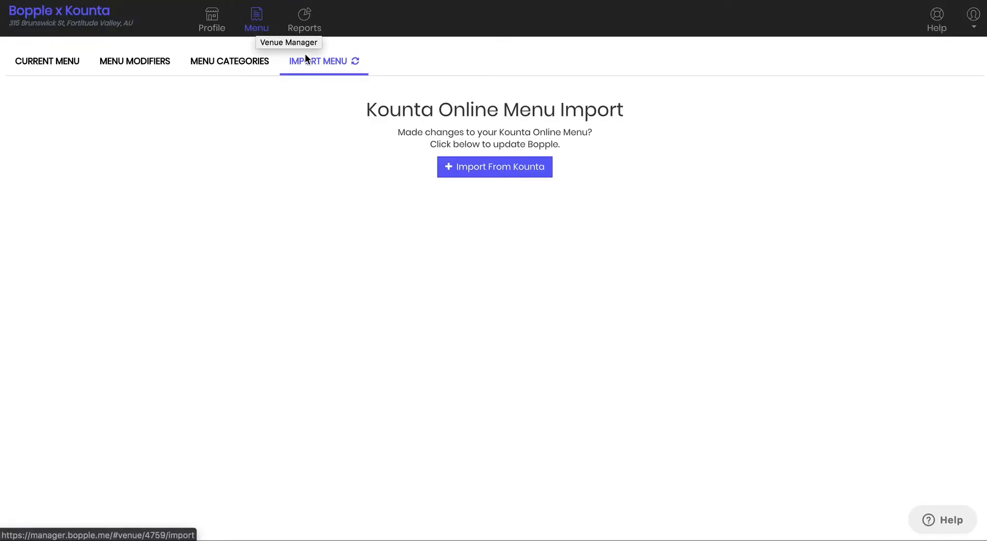
{"action": "mouse_move", "coordinate": [342, 69]}
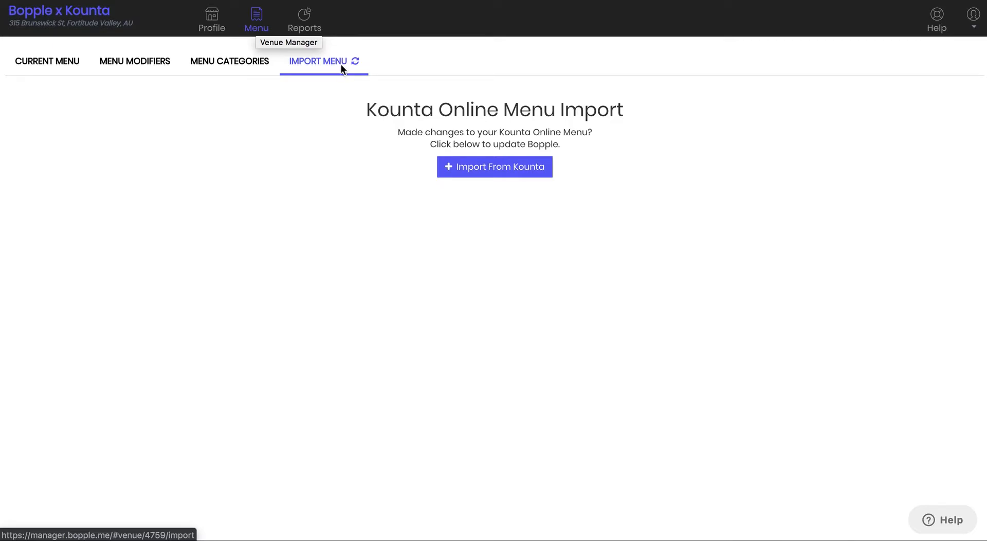
{"action": "mouse_move", "coordinate": [346, 176]}
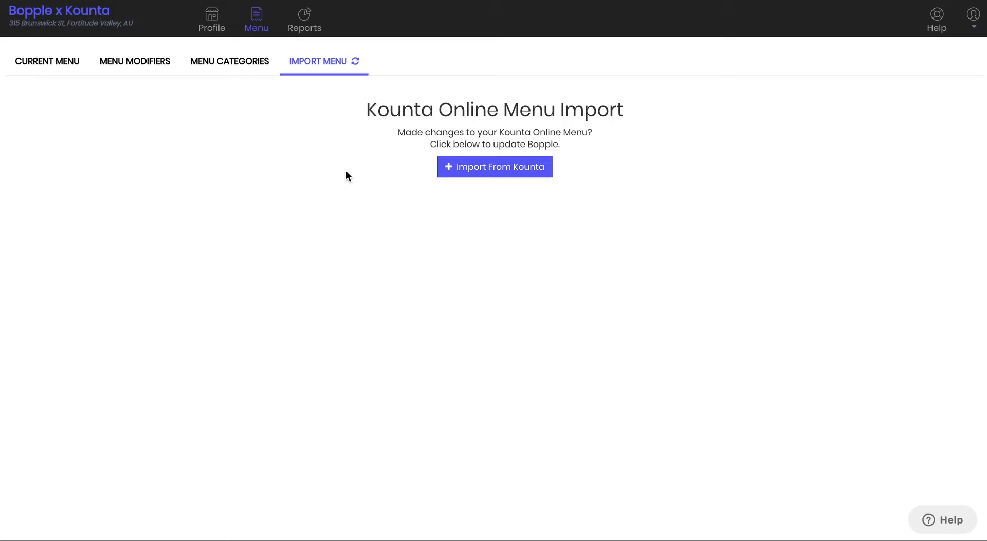
{"action": "mouse_move", "coordinate": [445, 172]}
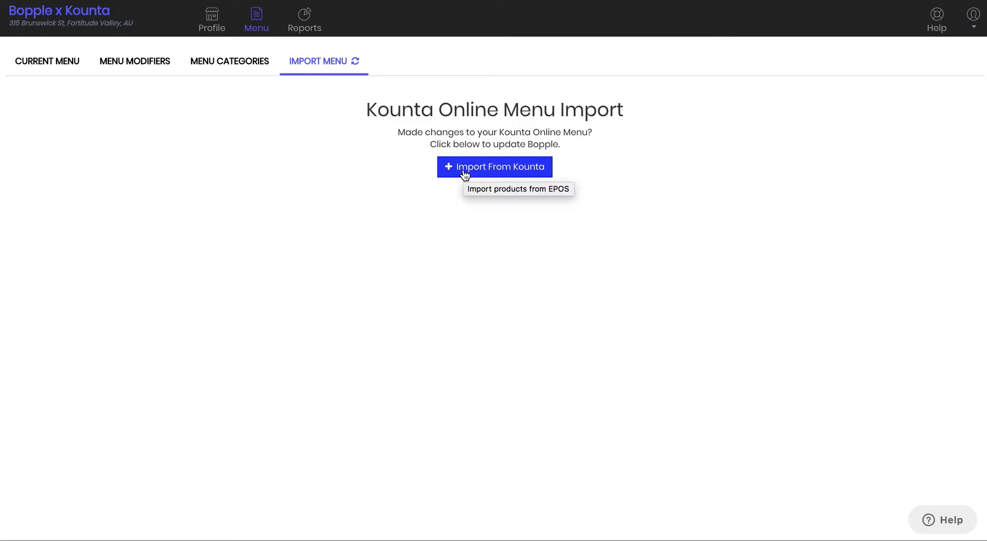
Step: Import From Kounta, confirm Yes, Import Now, and view the current menu importing
{"action": "left_click", "coordinate": [494, 166]}
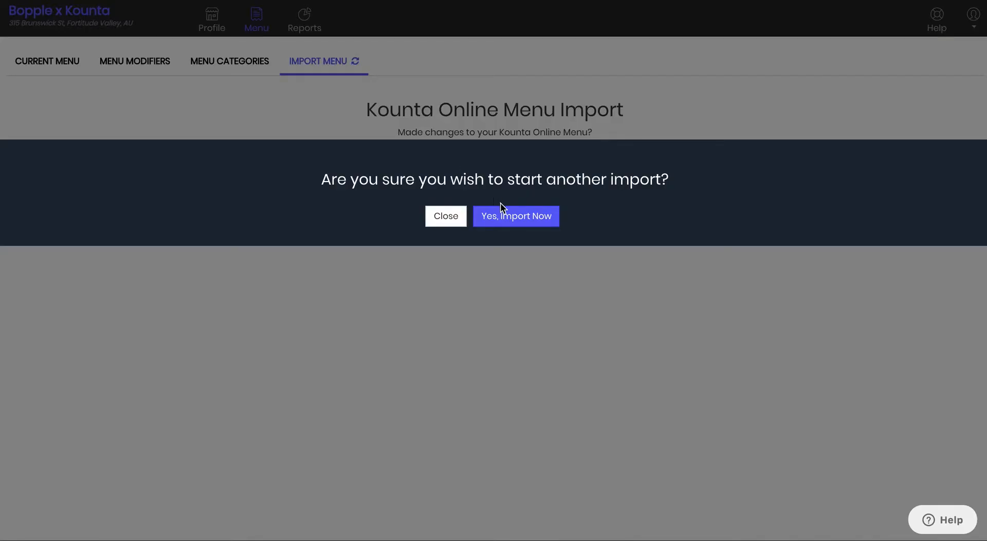
{"action": "left_click", "coordinate": [515, 215]}
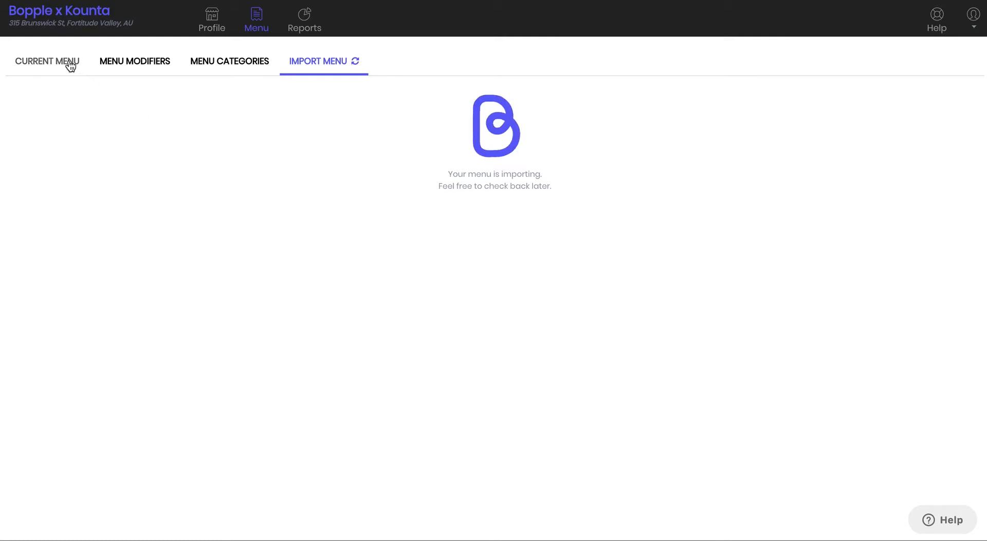
{"action": "left_click", "coordinate": [47, 61]}
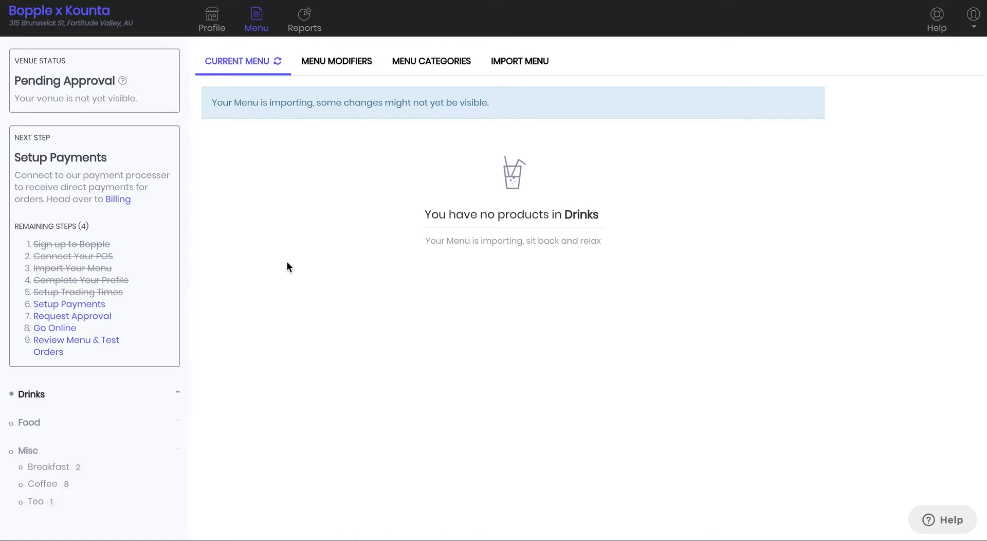
{"action": "mouse_move", "coordinate": [86, 469]}
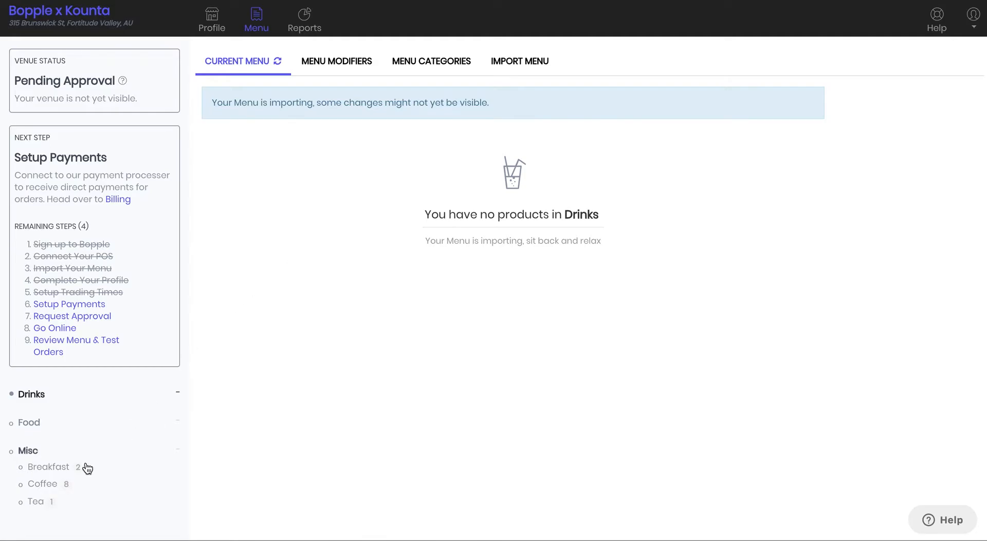
{"action": "mouse_move", "coordinate": [48, 466]}
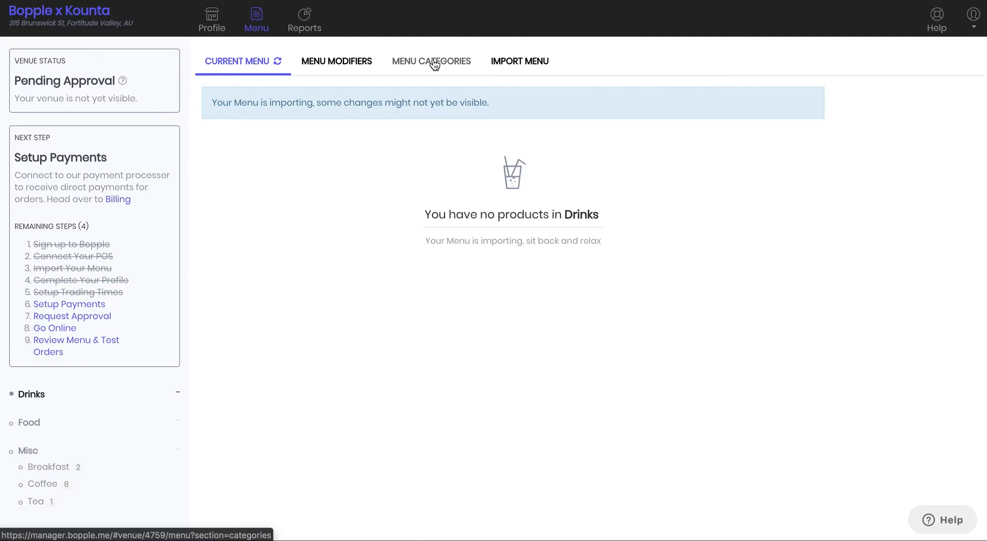
Step: Show the Menu Categories page with Drink, Food and Misc categories
{"action": "left_click", "coordinate": [430, 61]}
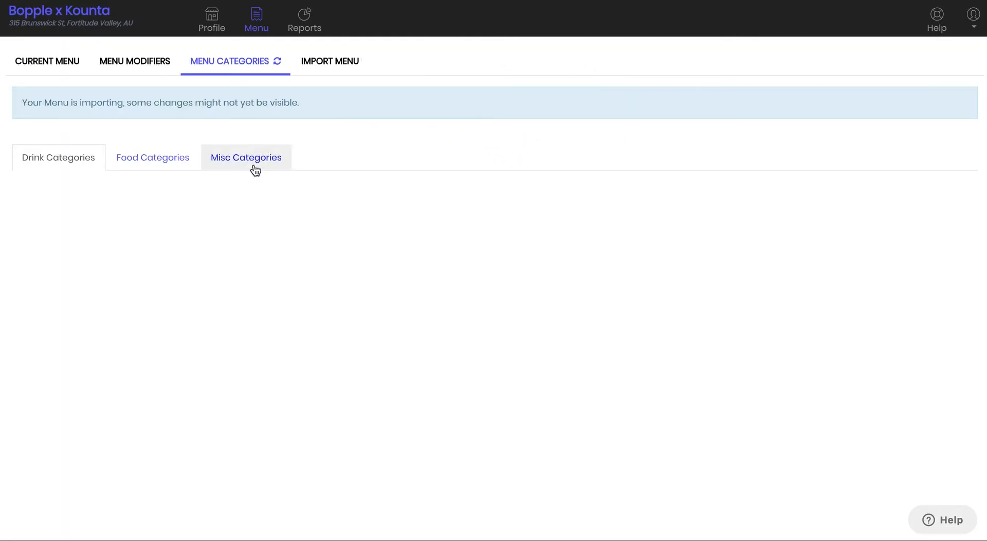
Step: From Misc, move Tea and Coffee to Drinks and Breakfast to Food, then view the current menu
{"action": "left_click", "coordinate": [246, 156]}
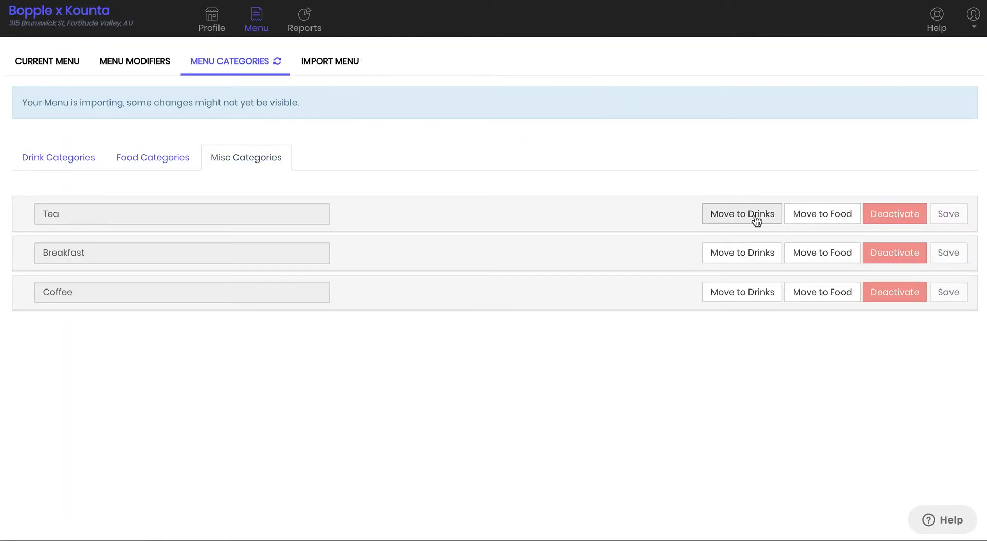
{"action": "left_click", "coordinate": [741, 212]}
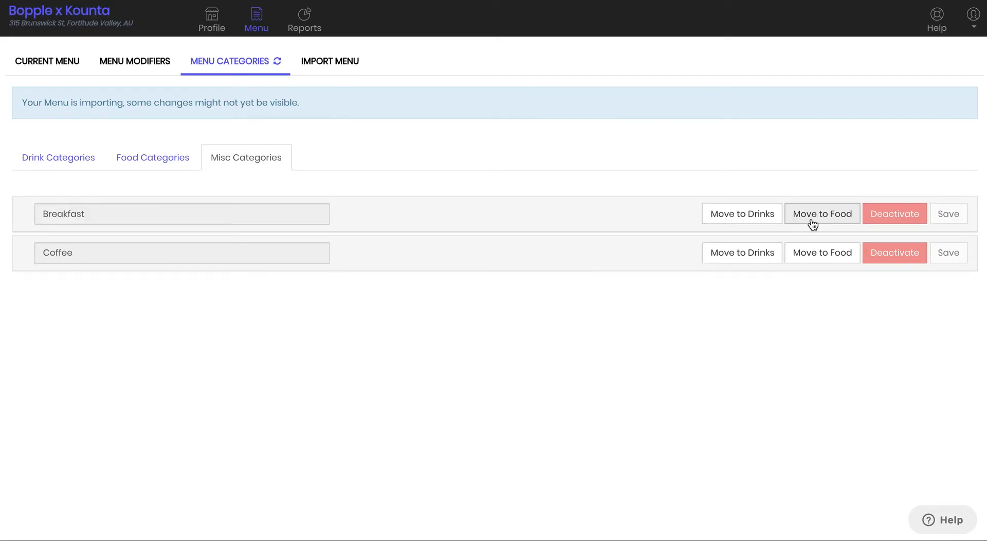
{"action": "left_click", "coordinate": [822, 214]}
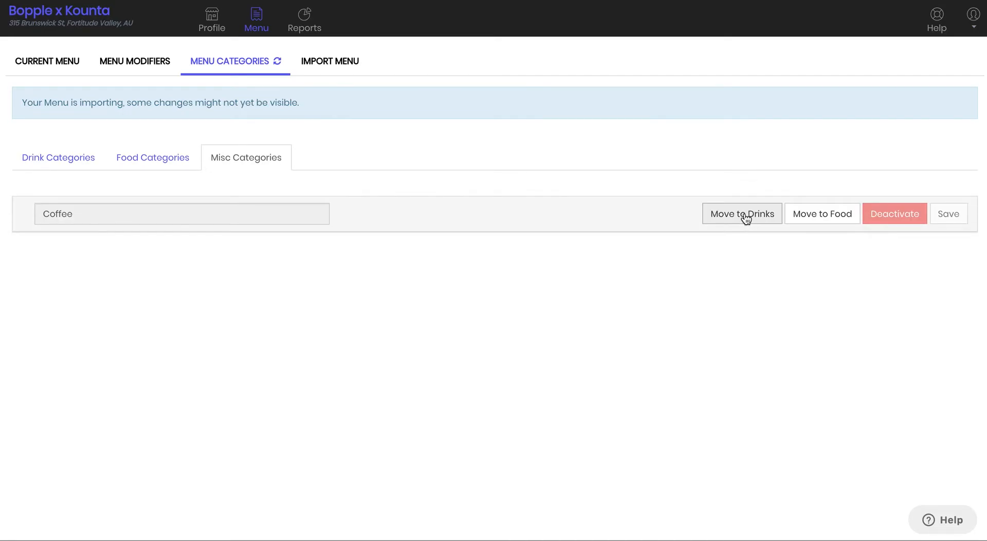
{"action": "left_click", "coordinate": [742, 213]}
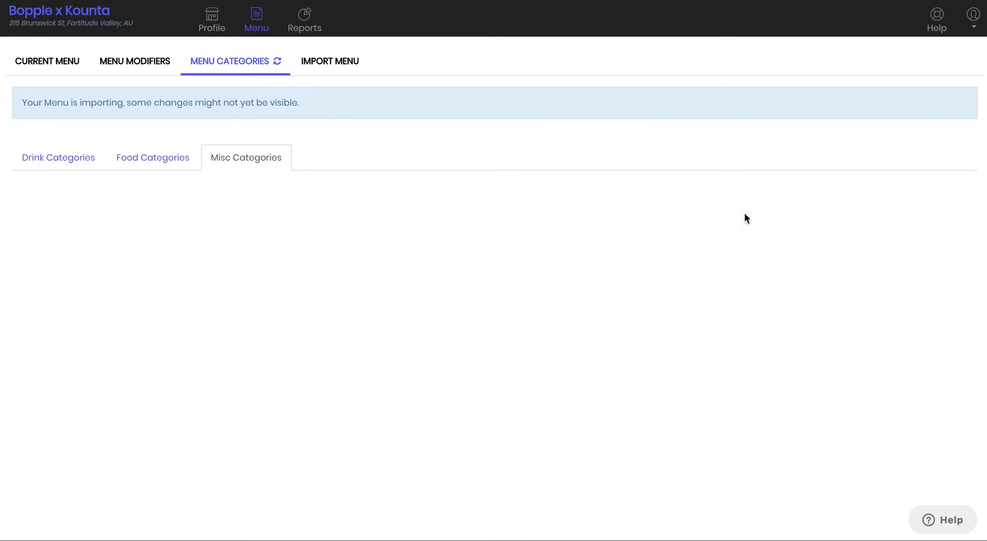
{"action": "left_click", "coordinate": [46, 60]}
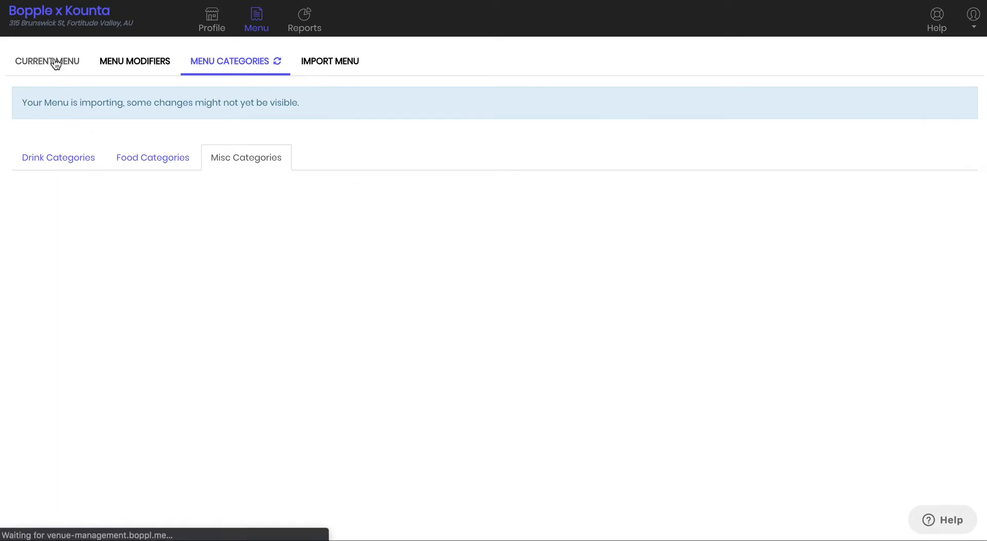
{"action": "left_click", "coordinate": [46, 61]}
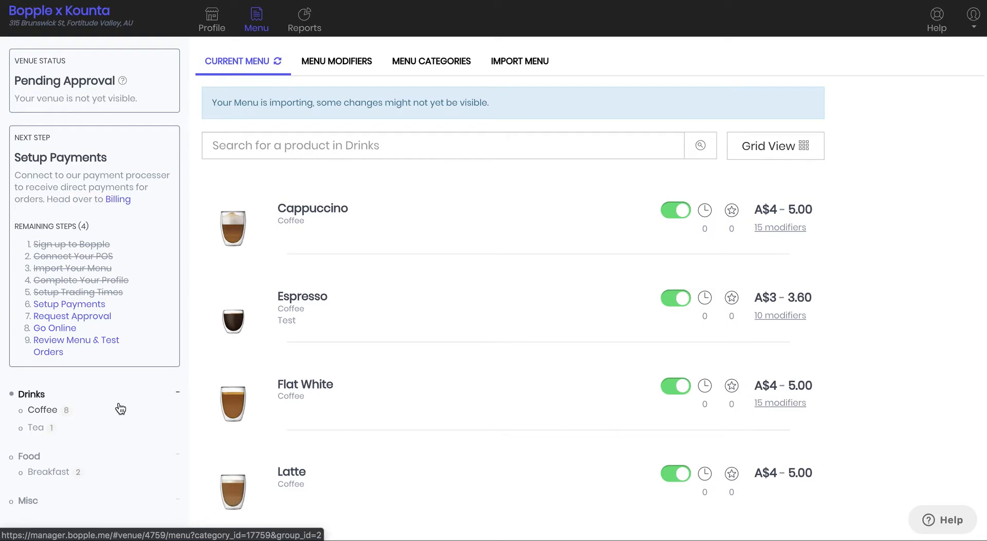
{"action": "mouse_move", "coordinate": [234, 399]}
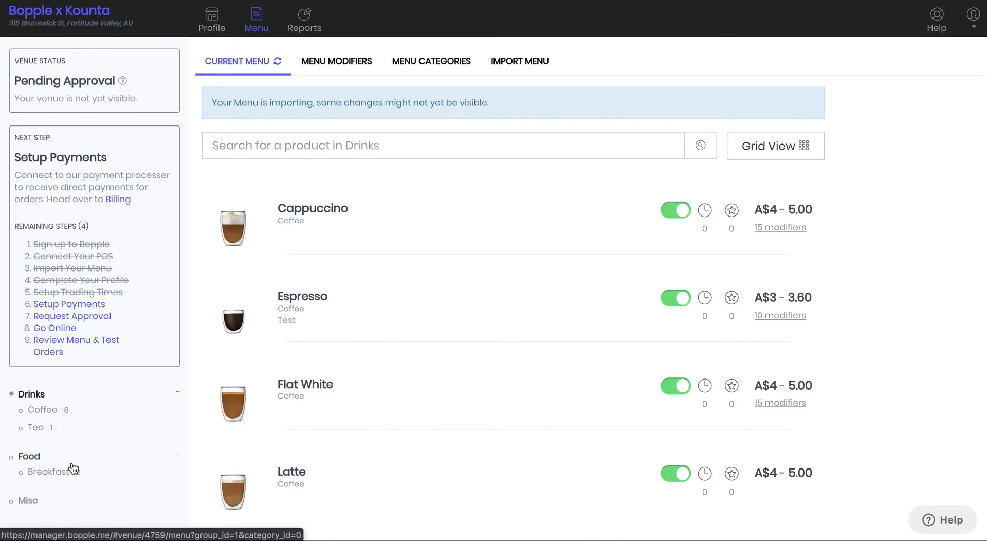
Step: Select Breakfast under Food to list Breaky Roll and Fruit Salad
{"action": "left_click", "coordinate": [48, 471]}
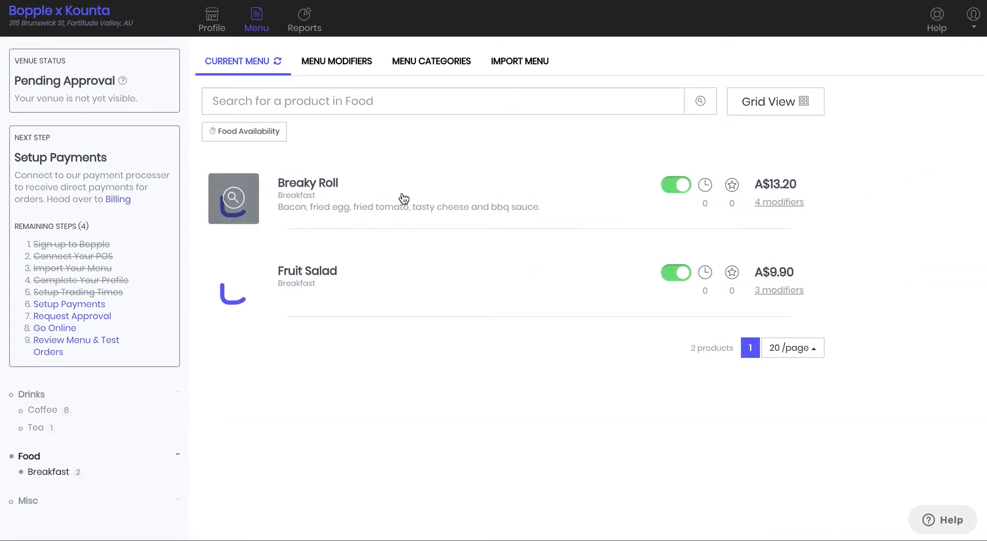